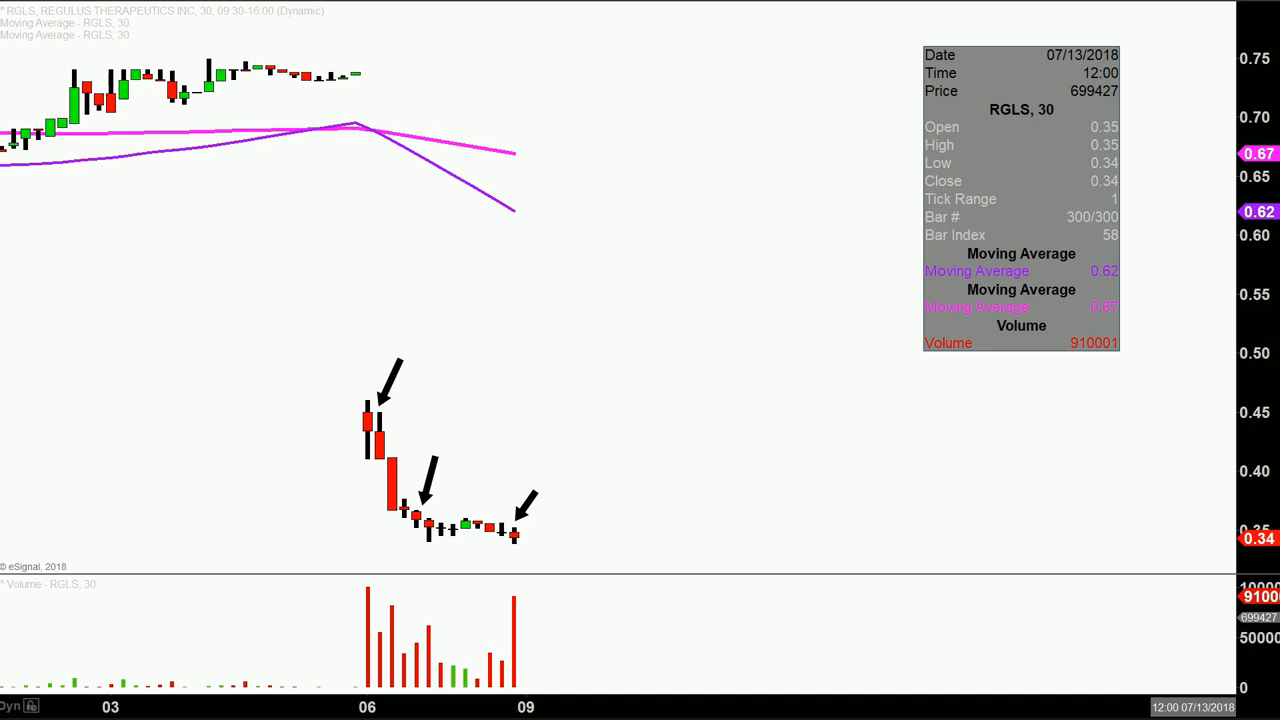
- Drag-select the three black arrows on the RGLS chart and delete them
{"action": "left_click_drag", "start_coordinate": [331, 385], "coordinate": [577, 570]}
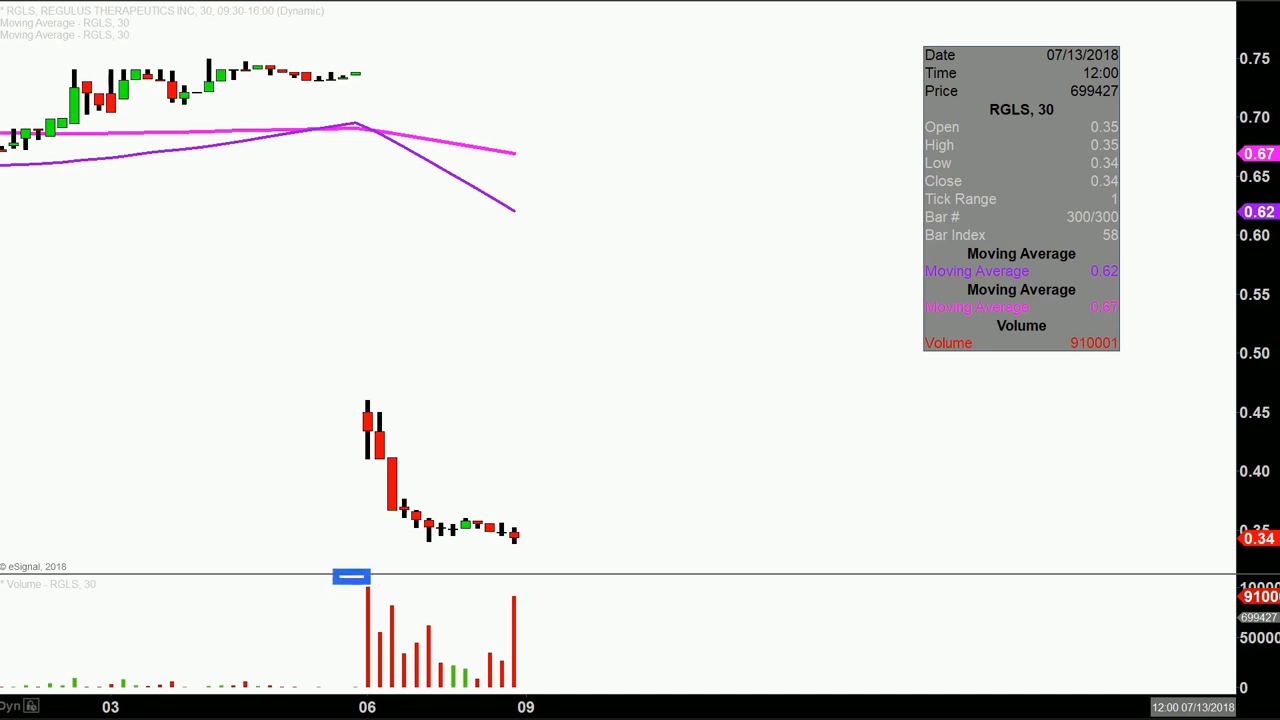
- Draw a diagonal arrow down the selloff from about 0.45 and a horizontal arrow along the 0.34 base
{"action": "left_click_drag", "start_coordinate": [351, 575], "coordinate": [545, 685]}
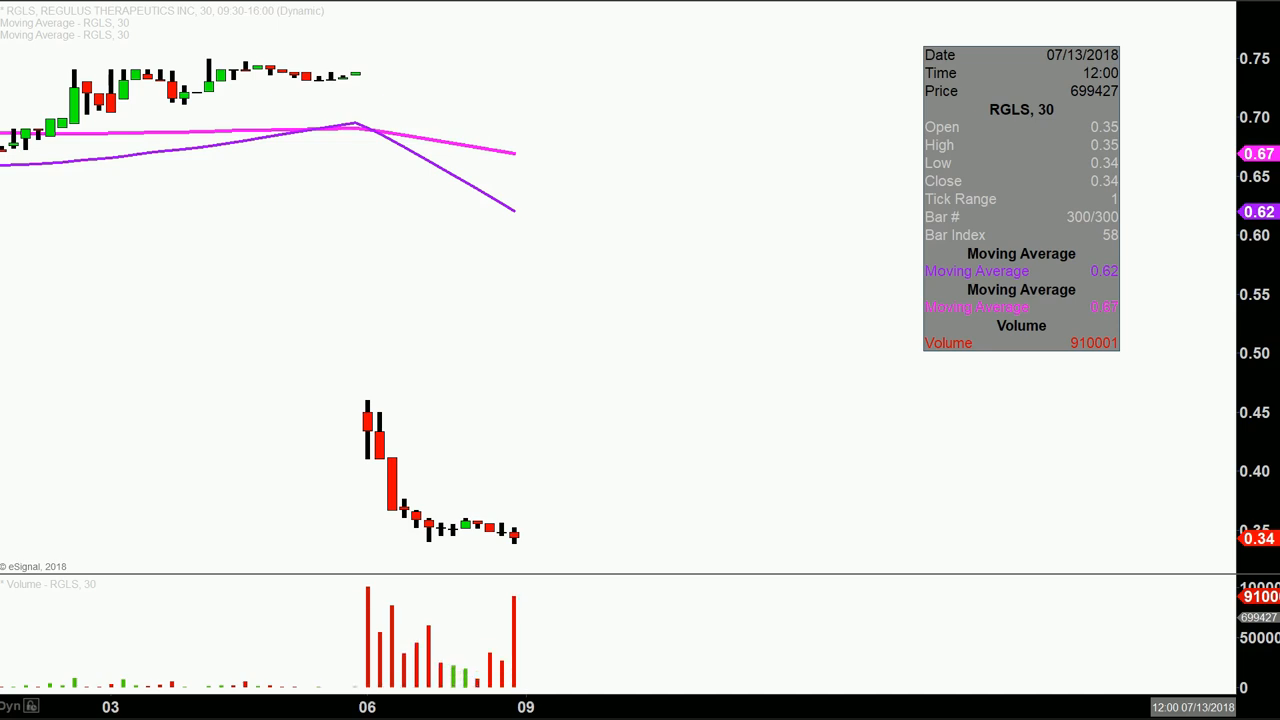
{"action": "mouse_move", "coordinate": [335, 420]}
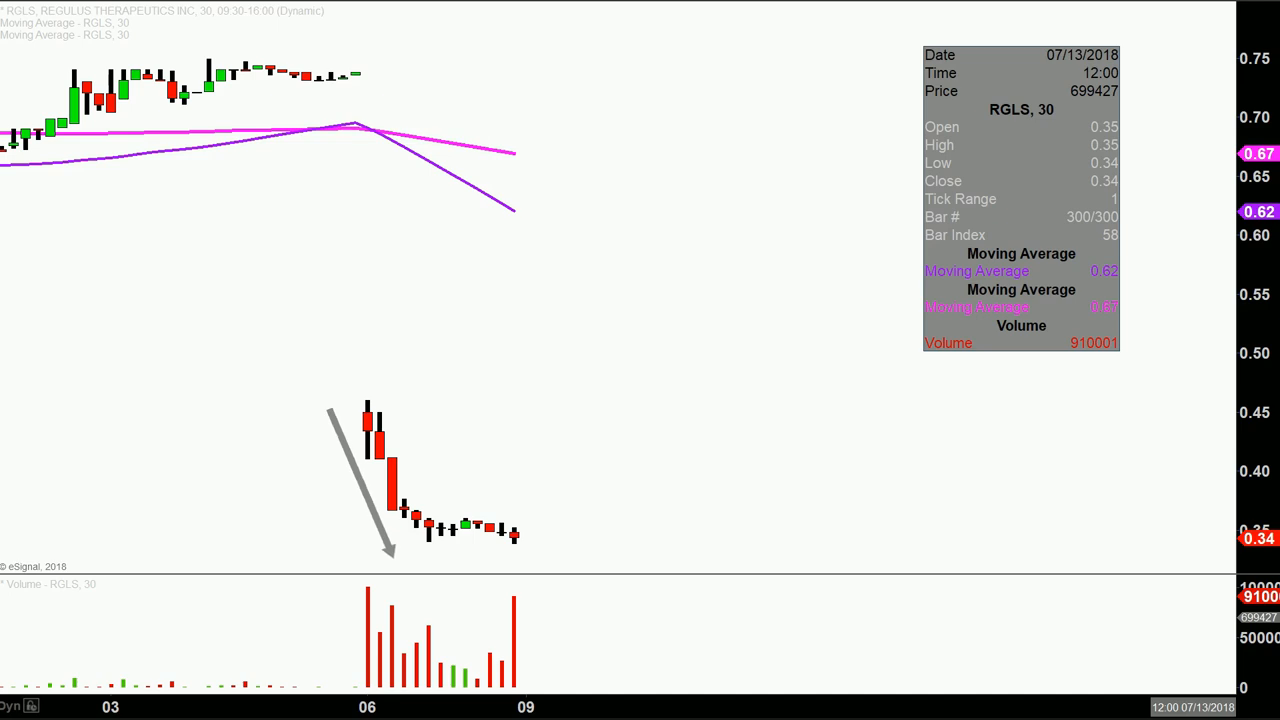
{"action": "left_click_drag", "start_coordinate": [390, 555], "coordinate": [505, 555]}
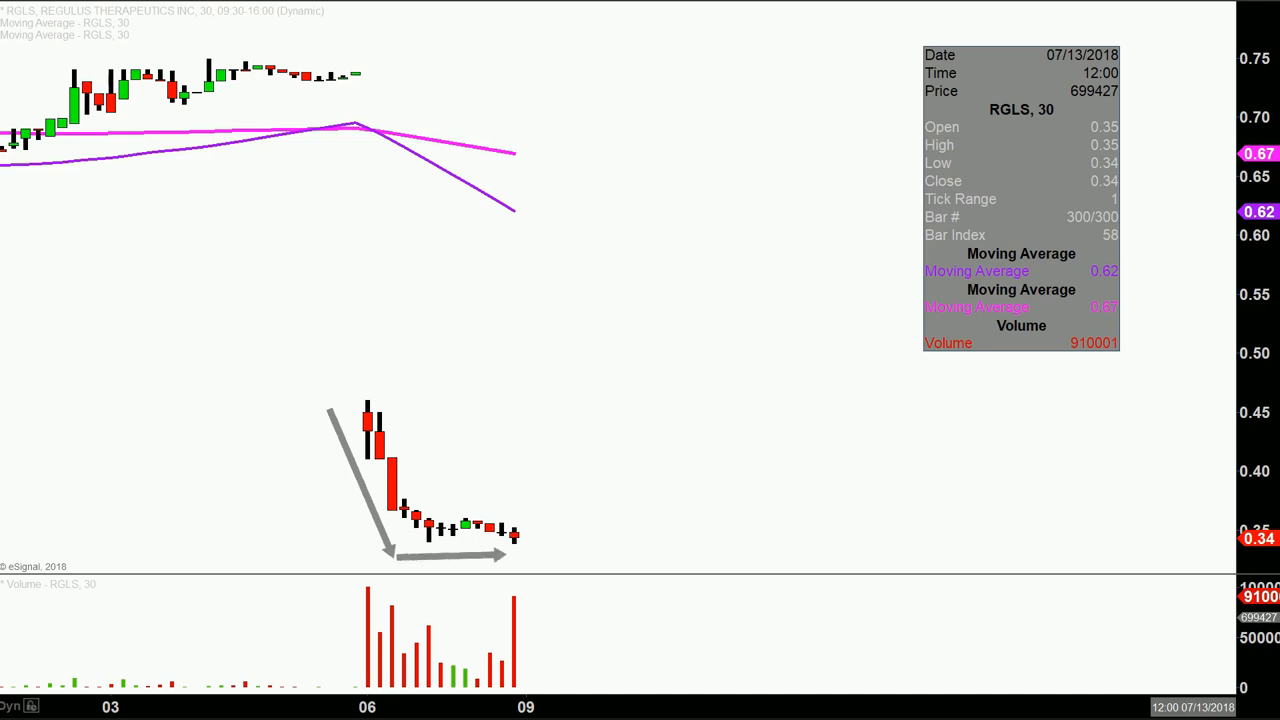